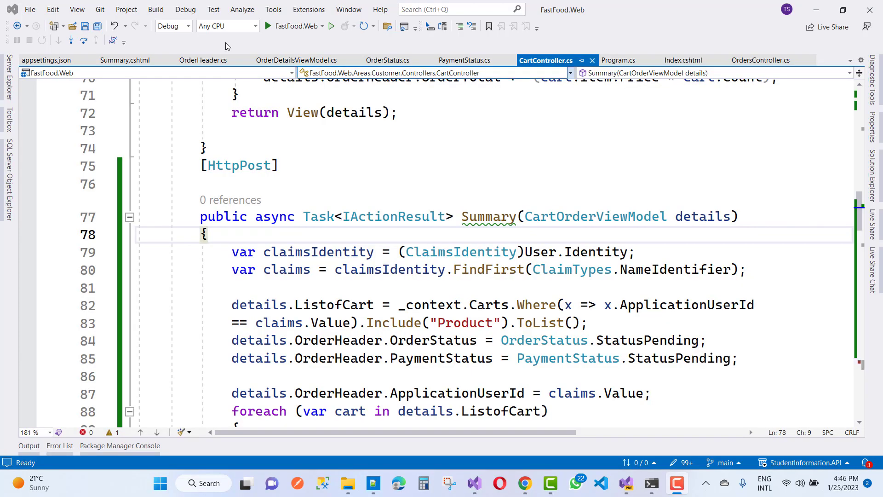
- Save CartController.cs and run FastFood.Web to open the food menu home page
{"action": "key", "text": "ctrl+s"}
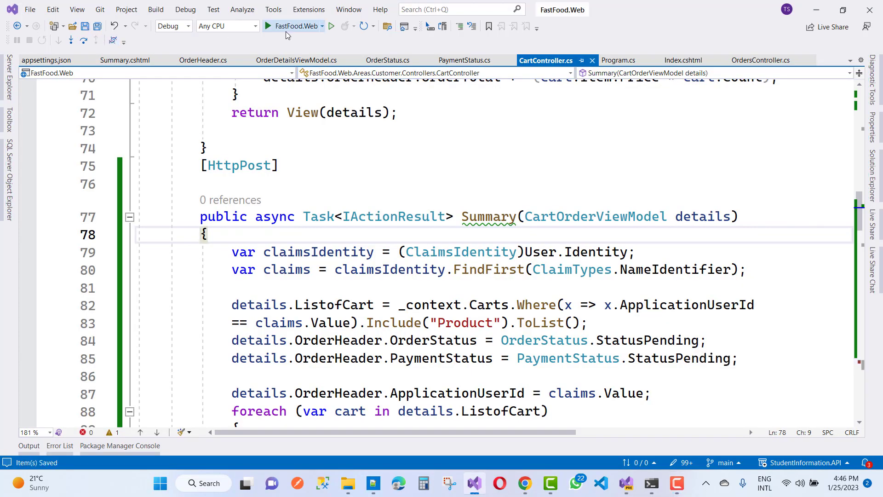
{"action": "left_click", "coordinate": [293, 26]}
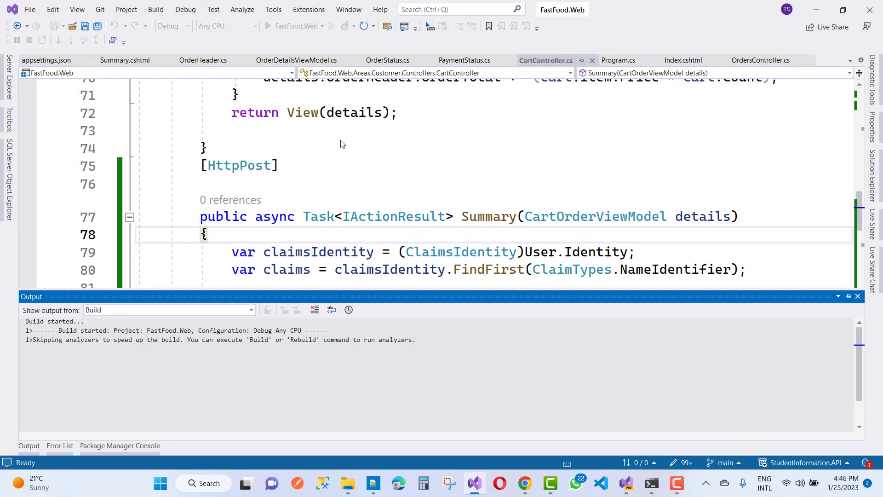
{"action": "left_click", "coordinate": [857, 297]}
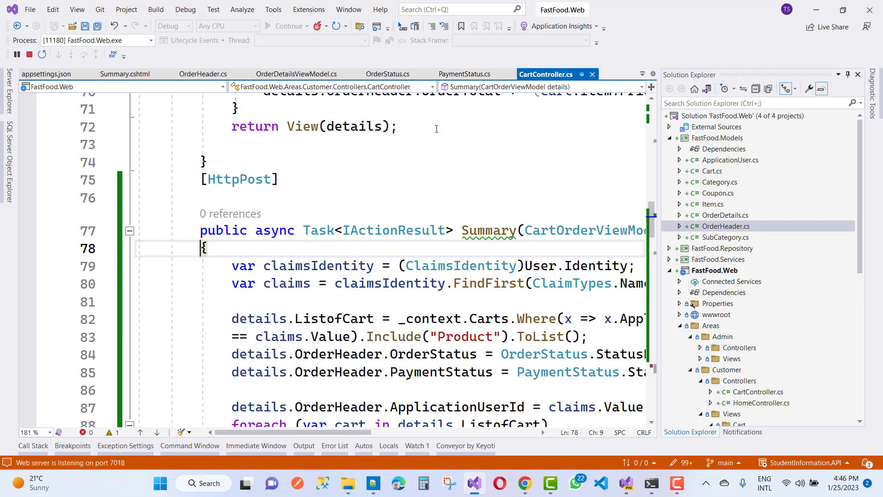
{"action": "left_click", "coordinate": [398, 483]}
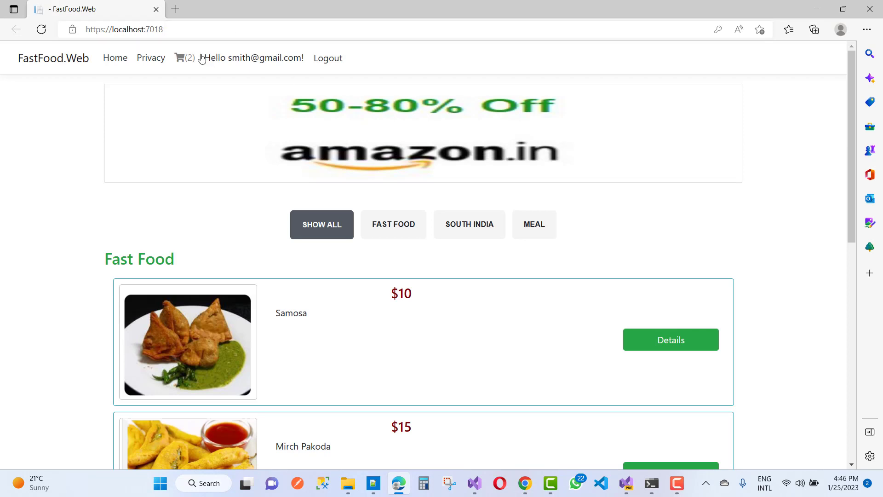
- Check out the cart with a phone number, pickup 01/25/2023 at 6:30pm, and place the order
{"action": "left_click", "coordinate": [179, 57]}
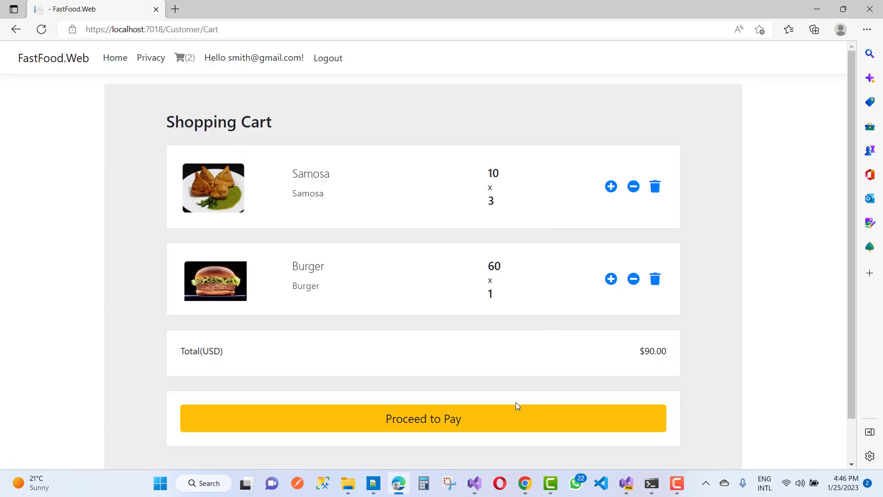
{"action": "left_click", "coordinate": [423, 419]}
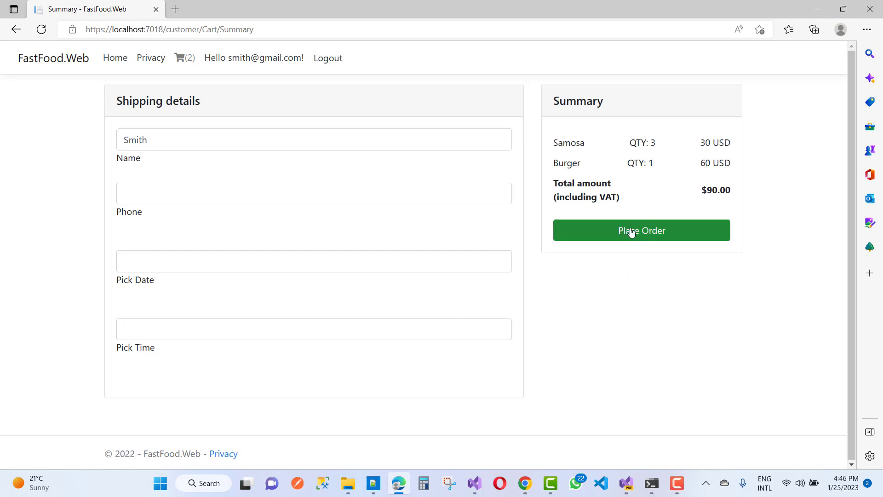
{"action": "left_click", "coordinate": [313, 193]}
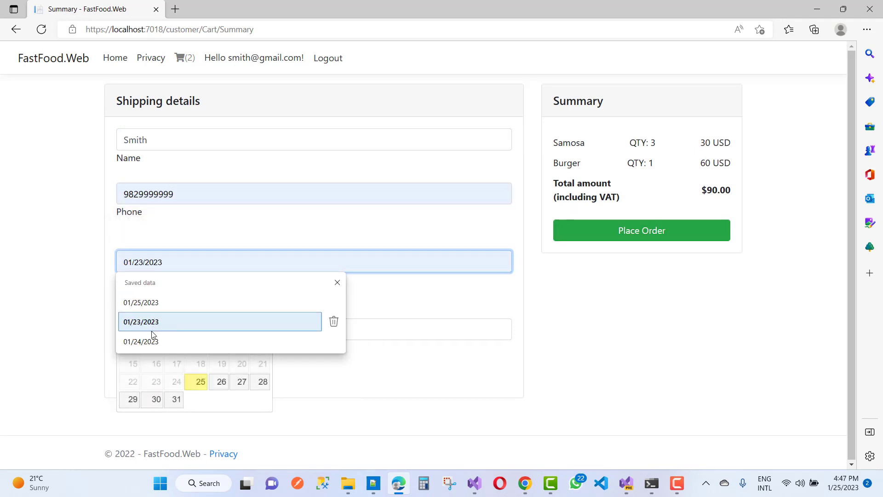
{"action": "left_click", "coordinate": [140, 303]}
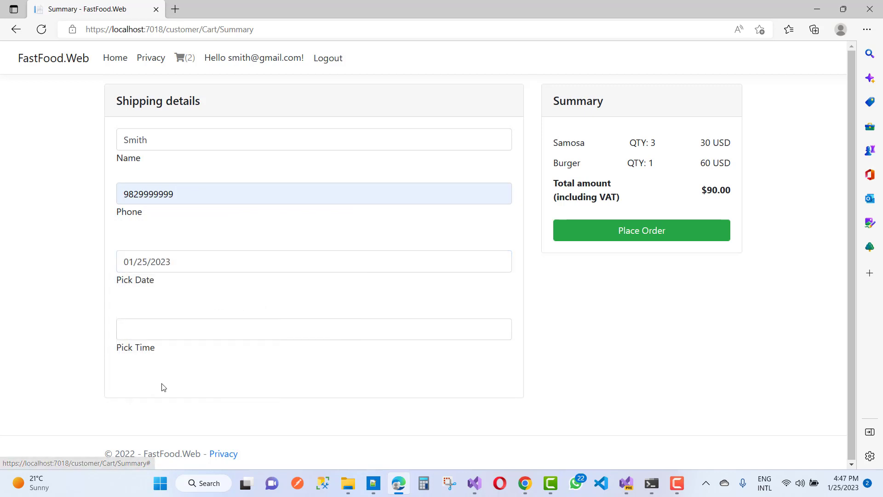
{"action": "left_click", "coordinate": [313, 329]}
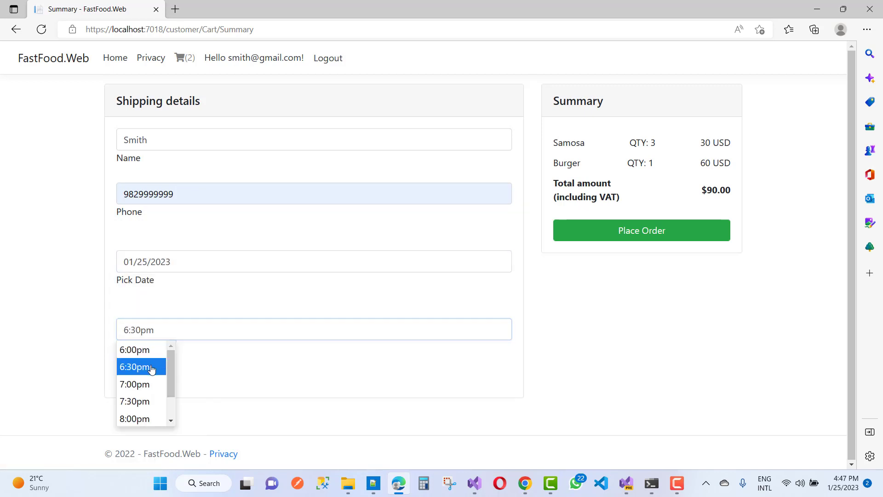
{"action": "left_click", "coordinate": [641, 230]}
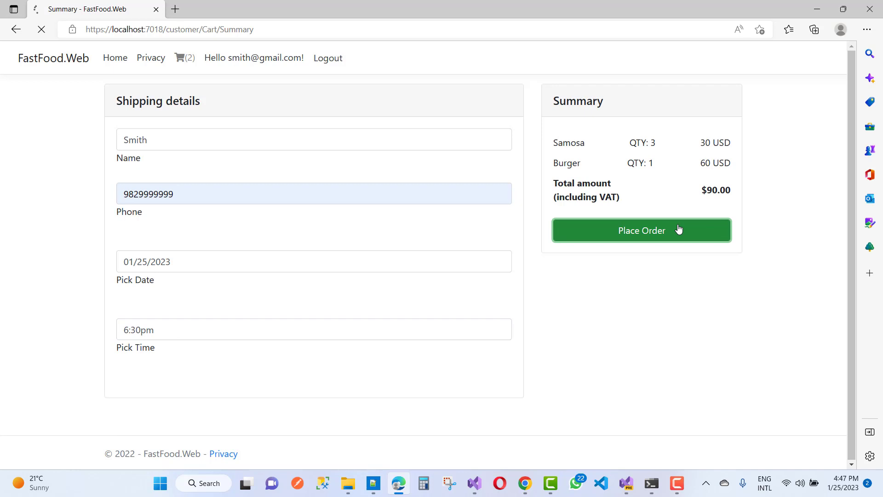
{"action": "left_click", "coordinate": [641, 230]}
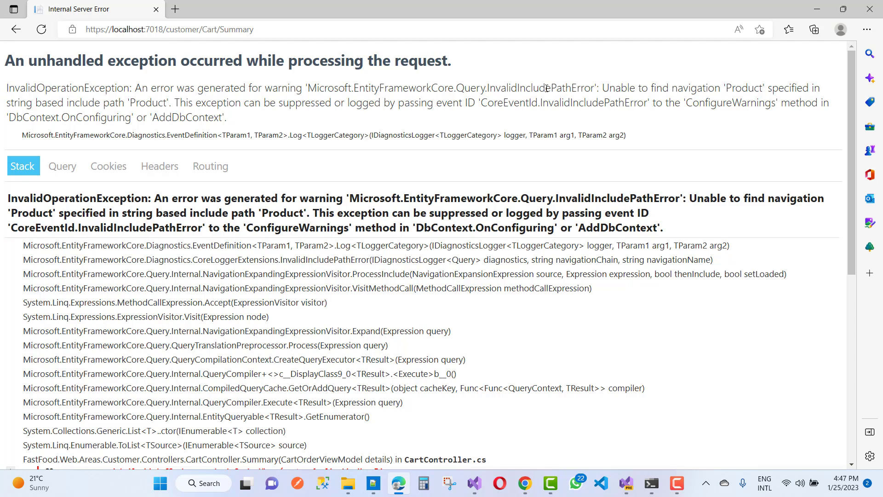
{"action": "mouse_move", "coordinate": [623, 98]}
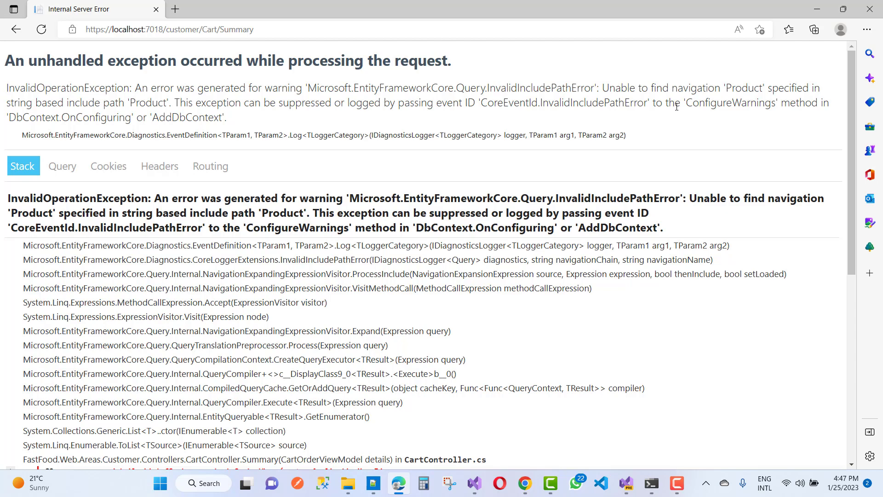
{"action": "mouse_move", "coordinate": [540, 149]}
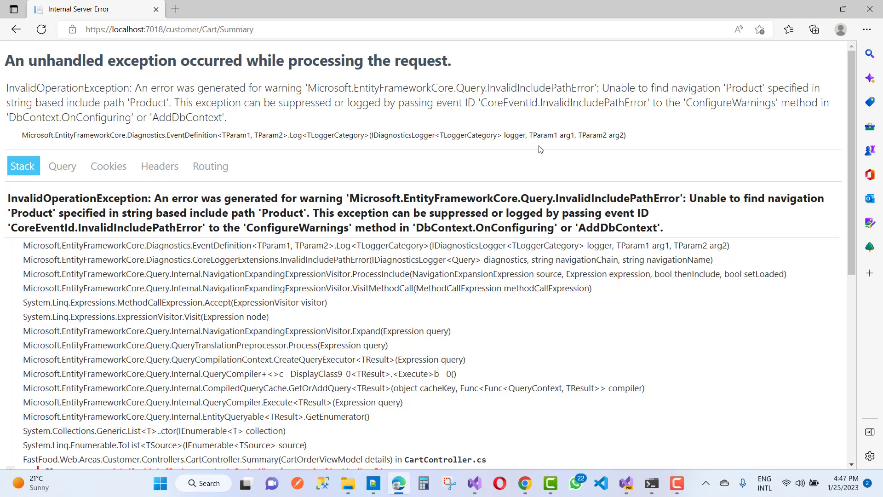
{"action": "mouse_move", "coordinate": [580, 115]}
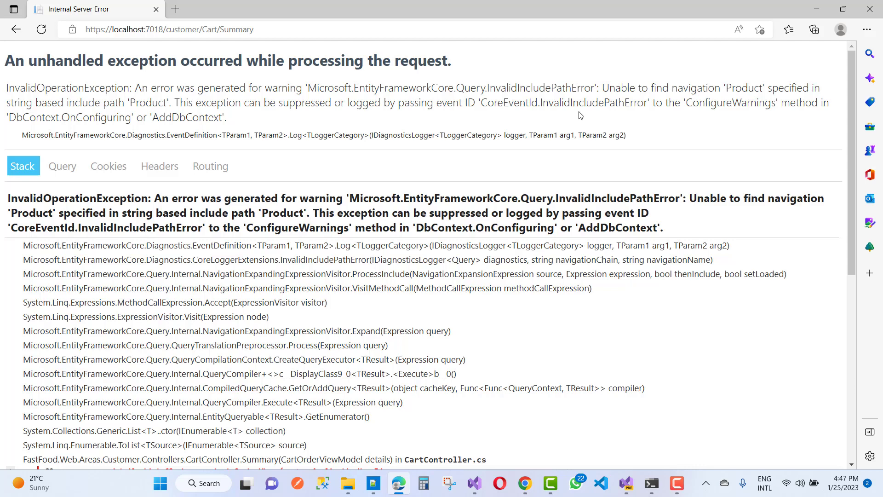
{"action": "mouse_move", "coordinate": [731, 115]}
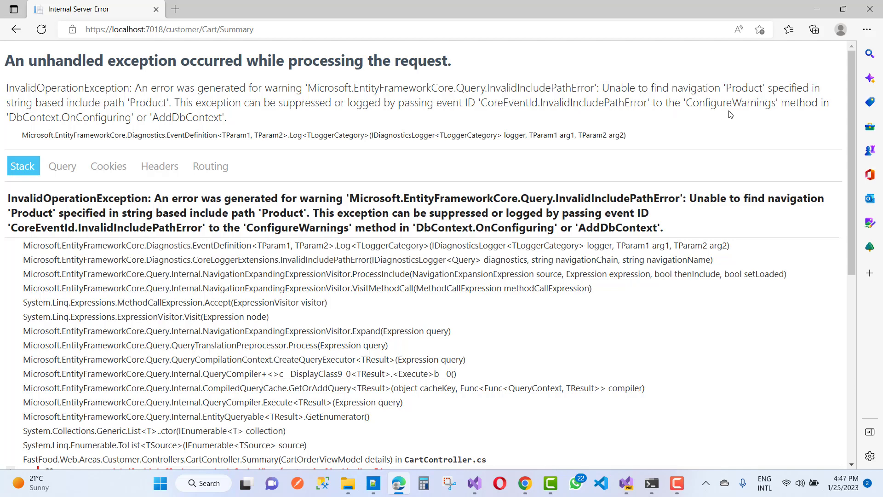
{"action": "mouse_move", "coordinate": [116, 131]}
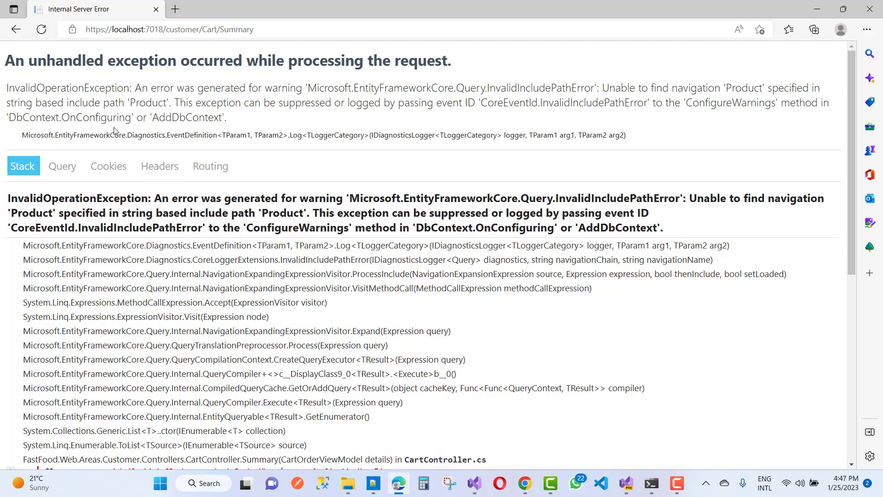
{"action": "mouse_move", "coordinate": [141, 134]}
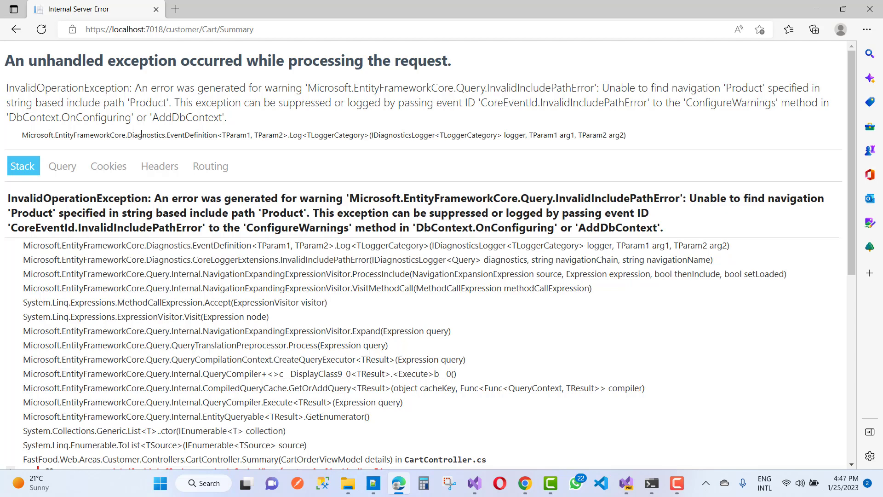
{"action": "mouse_move", "coordinate": [466, 482]}
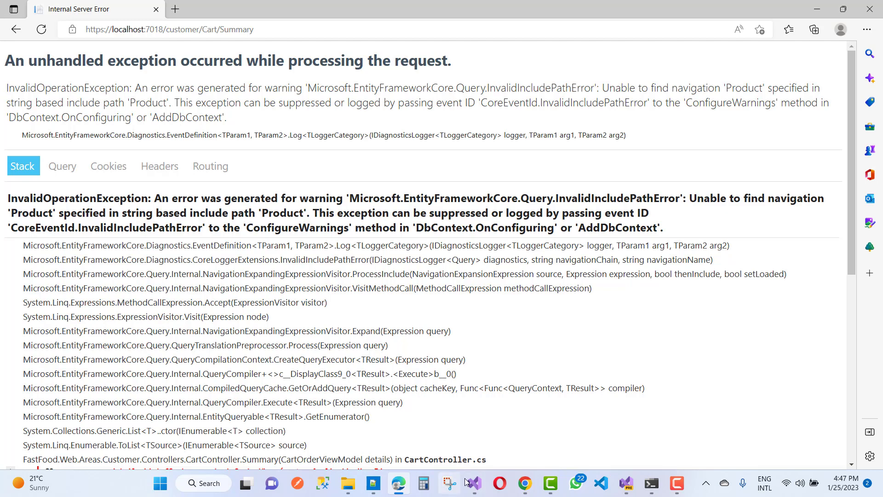
- Switch back to Visual Studio after reading the missing 'Product' navigation error
{"action": "left_click", "coordinate": [475, 484]}
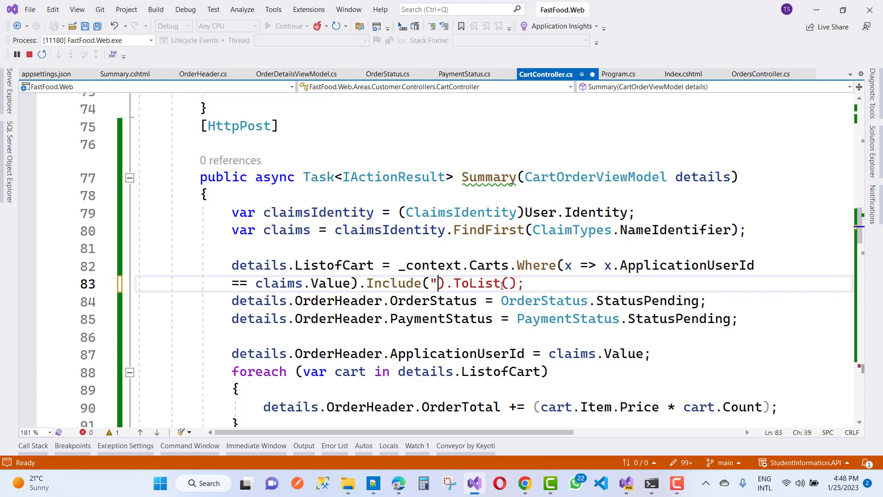
- Empty the Include path string and open Cart.cs from FastFood.Models in Solution Explorer
{"action": "key", "text": "Backspace"}
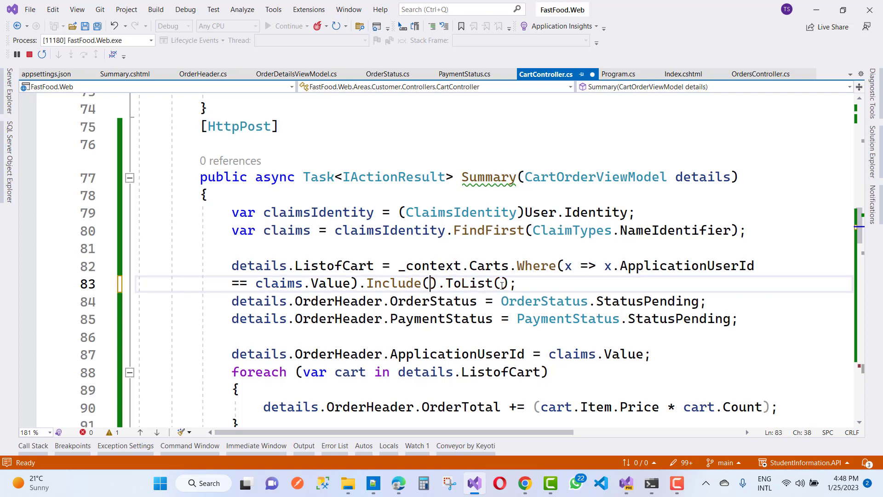
{"action": "left_click", "coordinate": [105, 284]}
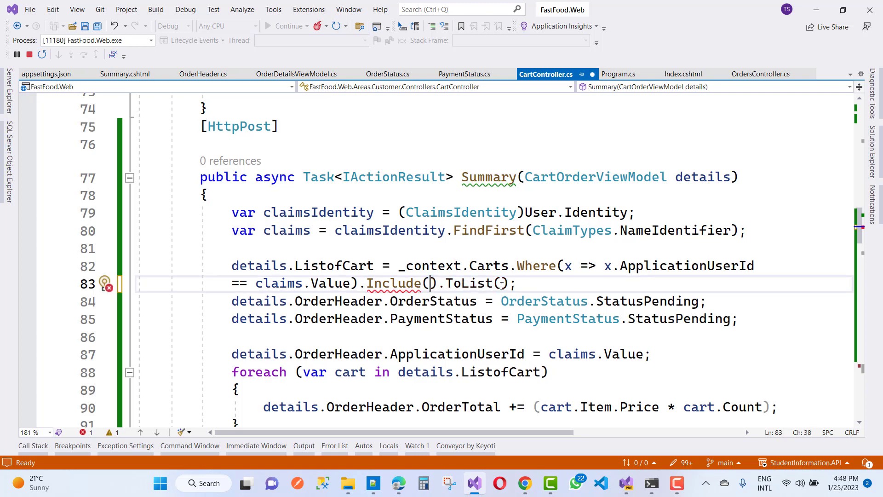
{"action": "type", "text": "\"\""}
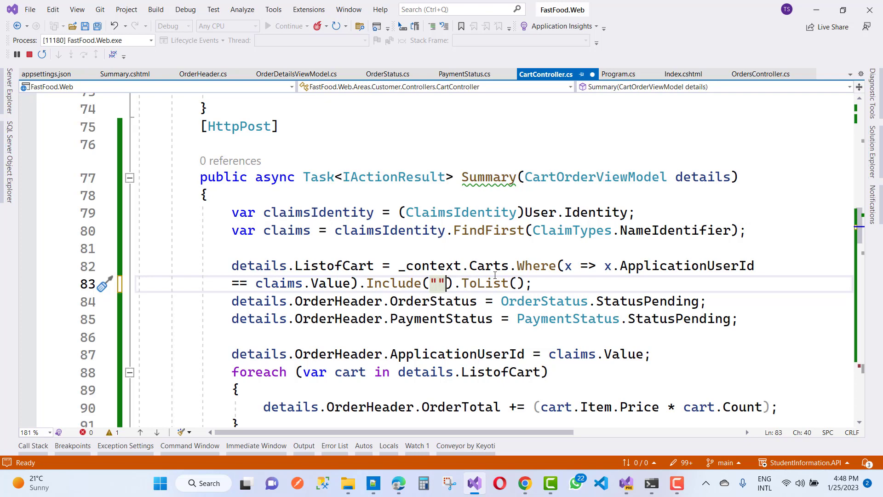
{"action": "mouse_move", "coordinate": [625, 258]}
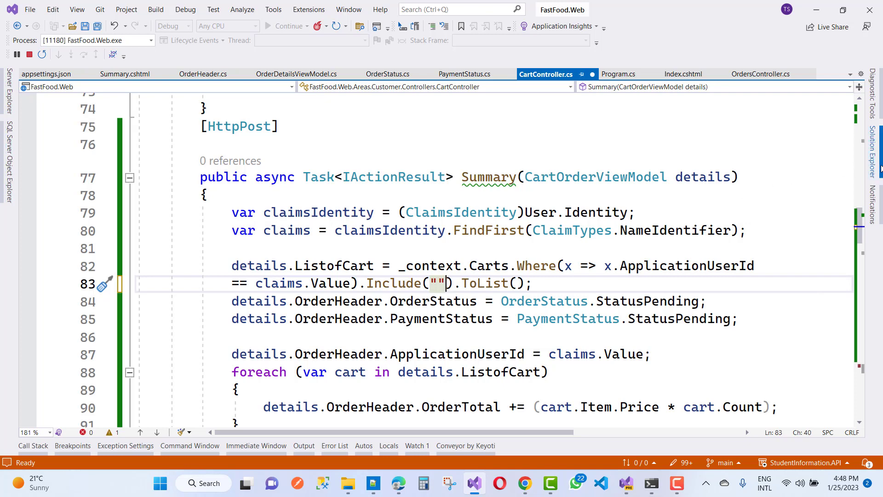
{"action": "left_click", "coordinate": [870, 154]}
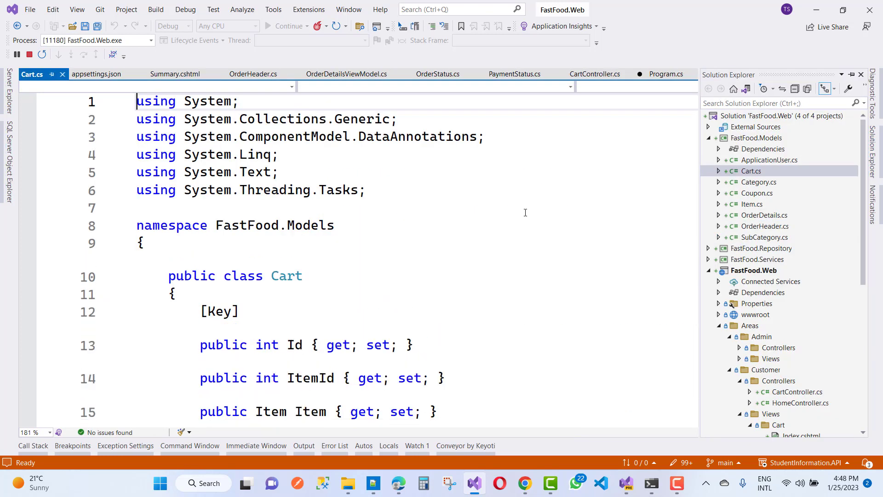
- Scroll Cart.cs to the Item property, then return to CartController.cs
{"action": "scroll", "scroll_direction": "down", "scroll_amount": 3}
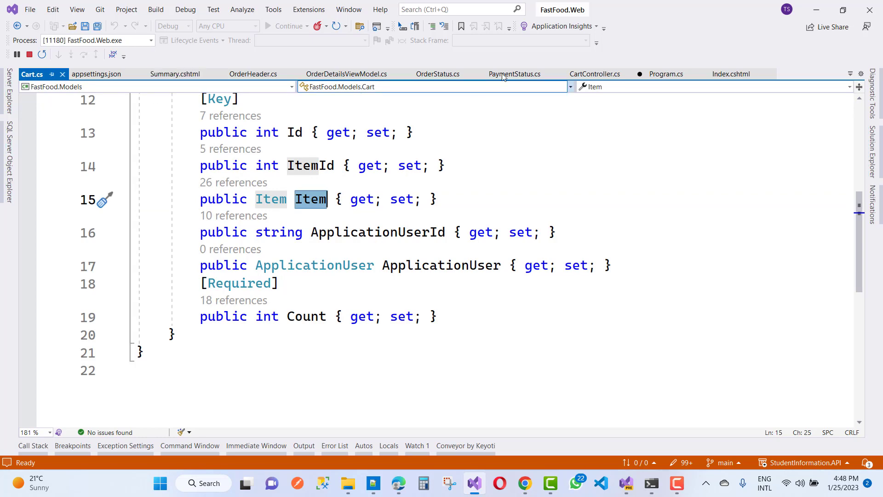
{"action": "left_click", "coordinate": [595, 74]}
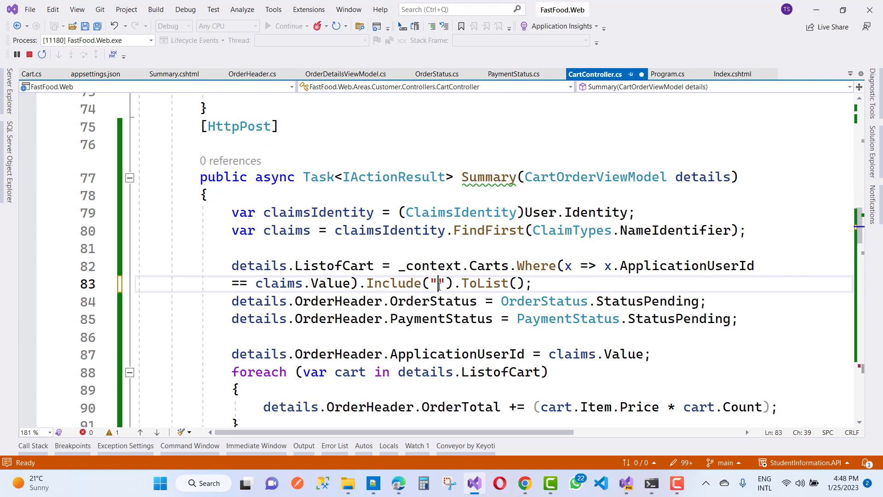
- Set the Include path to "Item", save, relaunch FastFood.Web, and select Cart's Item property
{"action": "type", "text": "Ite"}
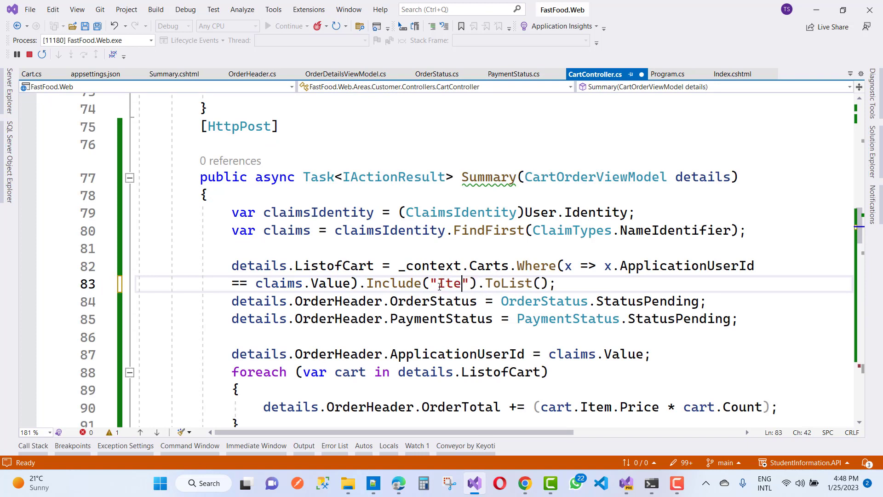
{"action": "type", "text": "m"}
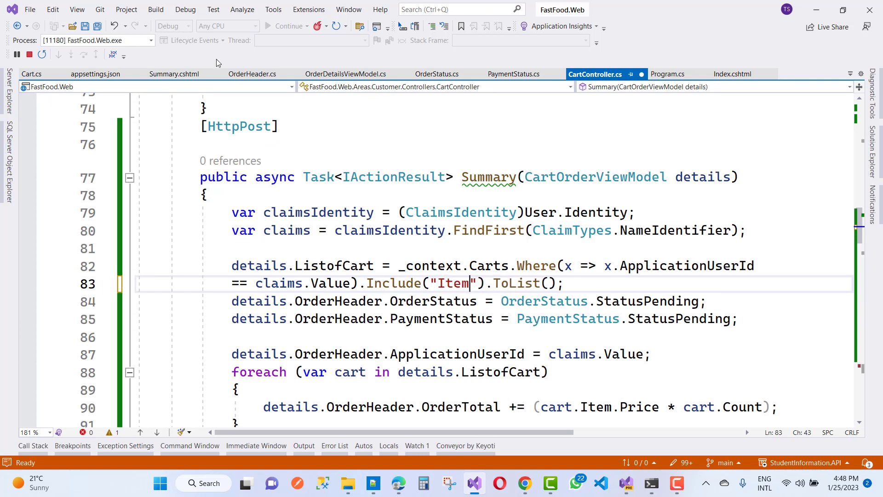
{"action": "key", "text": "ctrl+s"}
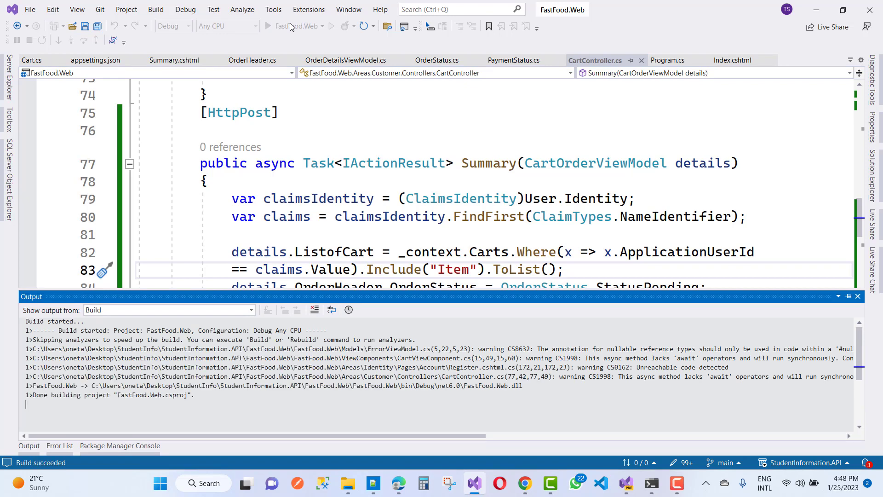
{"action": "left_click", "coordinate": [268, 26]}
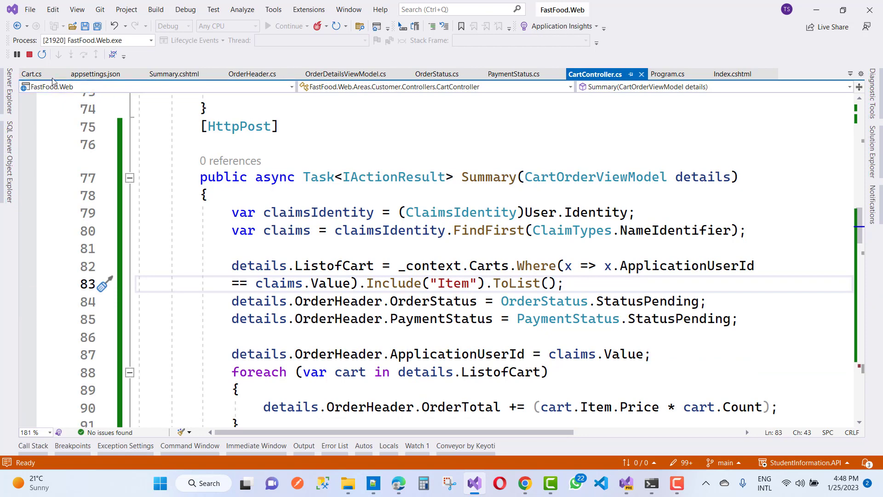
{"action": "left_click", "coordinate": [31, 73]}
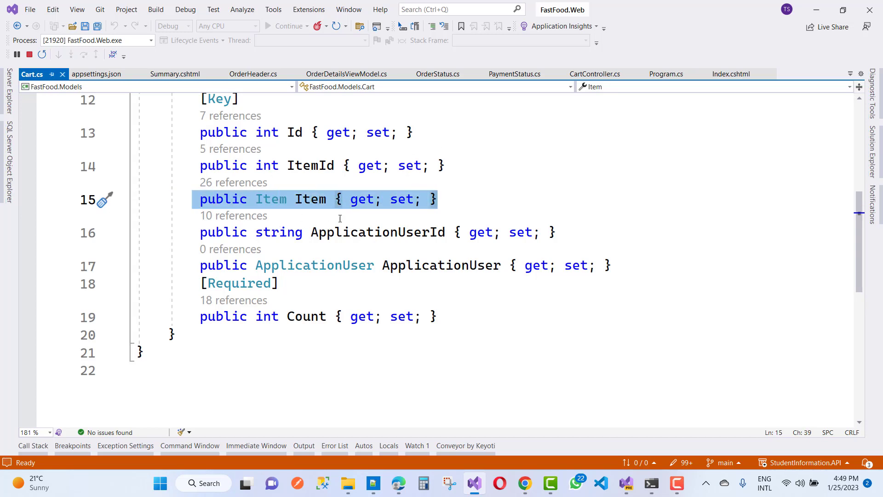
{"action": "double_click", "coordinate": [310, 199]}
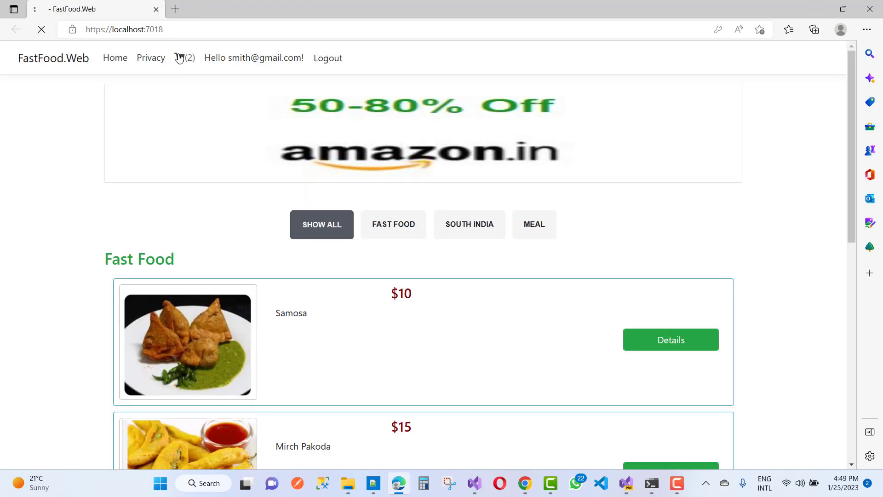
{"action": "left_click", "coordinate": [180, 57]}
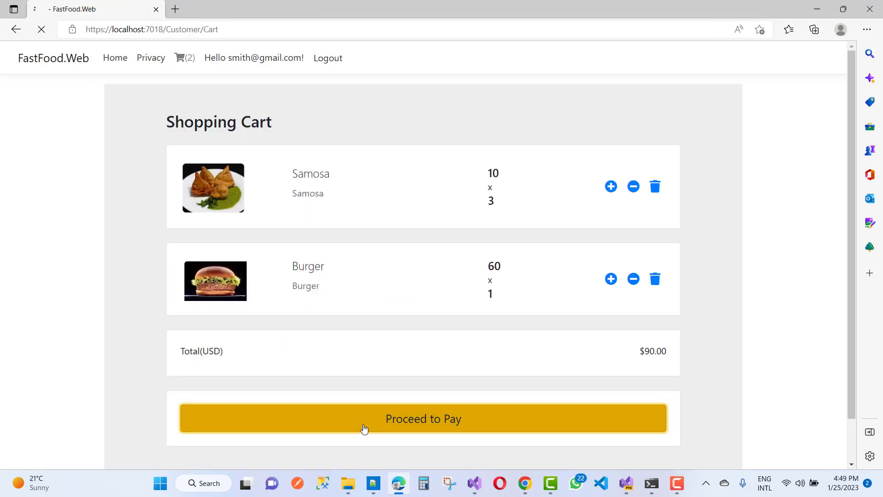
{"action": "left_click", "coordinate": [424, 419]}
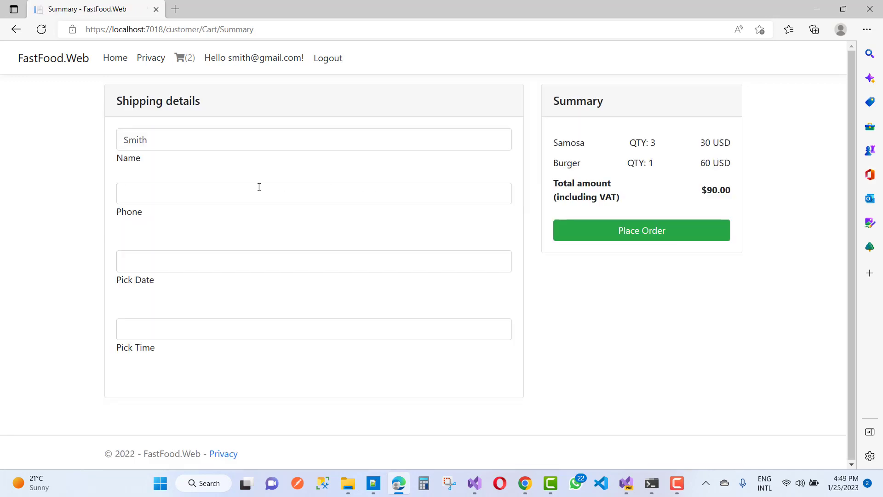
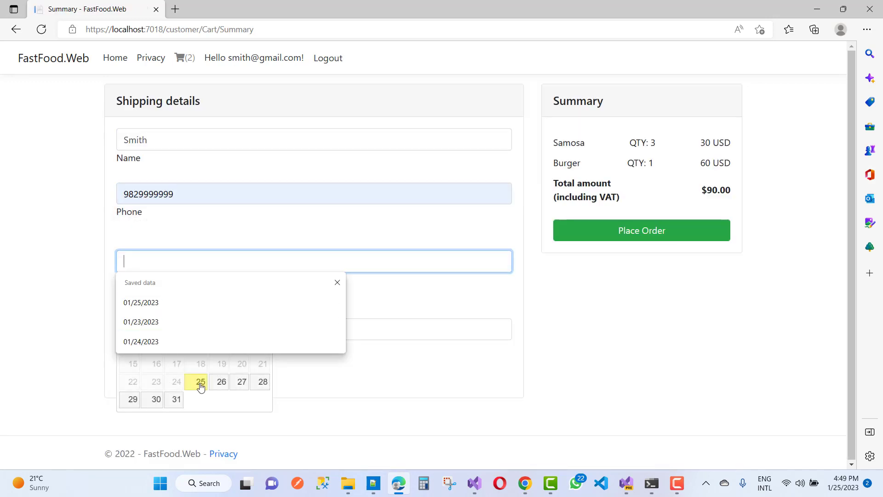
{"action": "left_click", "coordinate": [141, 303]}
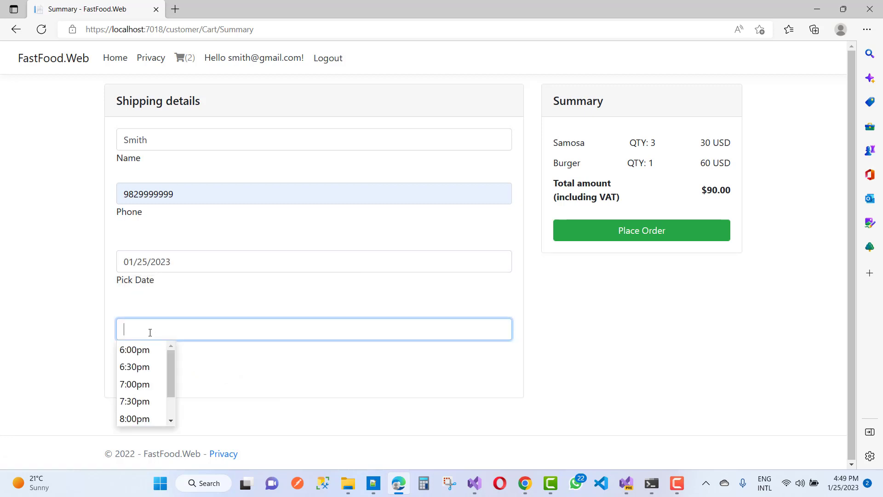
{"action": "left_click", "coordinate": [135, 349]}
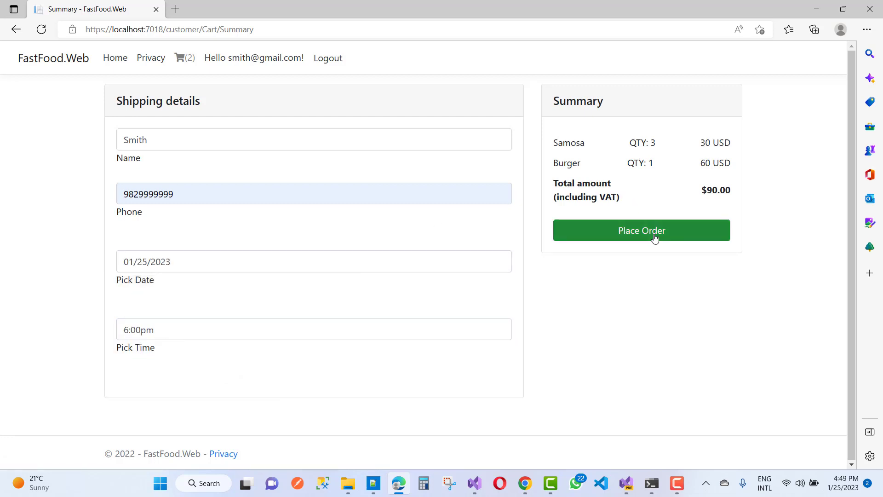
{"action": "left_click", "coordinate": [641, 231]}
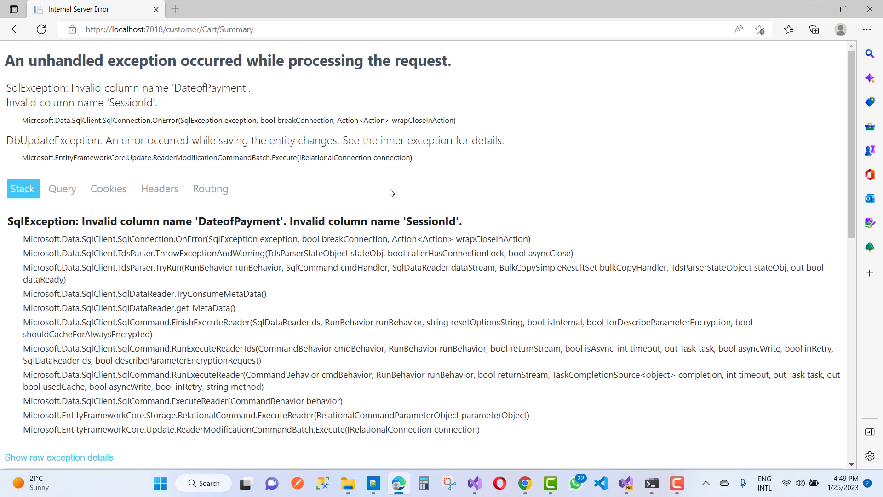
{"action": "mouse_move", "coordinate": [23, 94]}
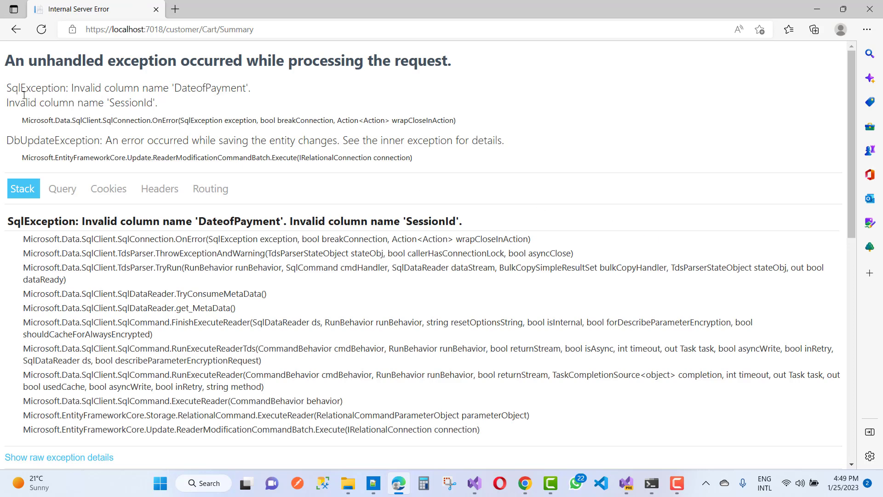
{"action": "mouse_move", "coordinate": [6, 59]}
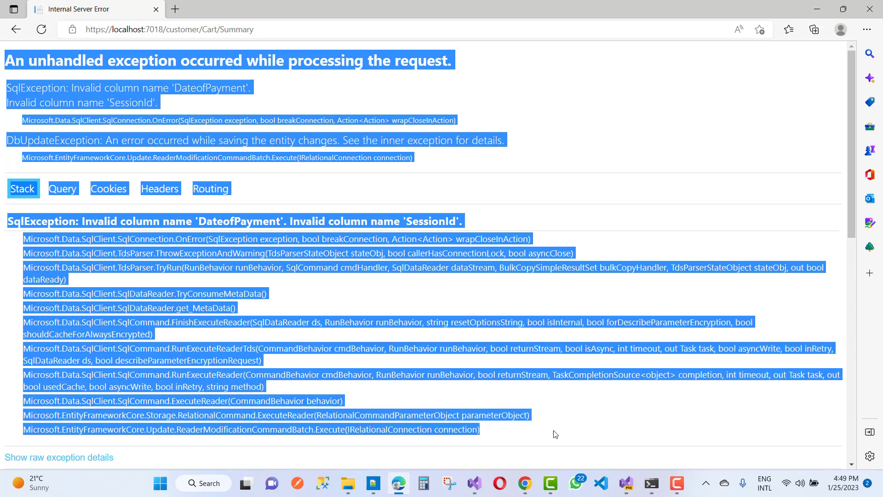
{"action": "mouse_move", "coordinate": [570, 176]}
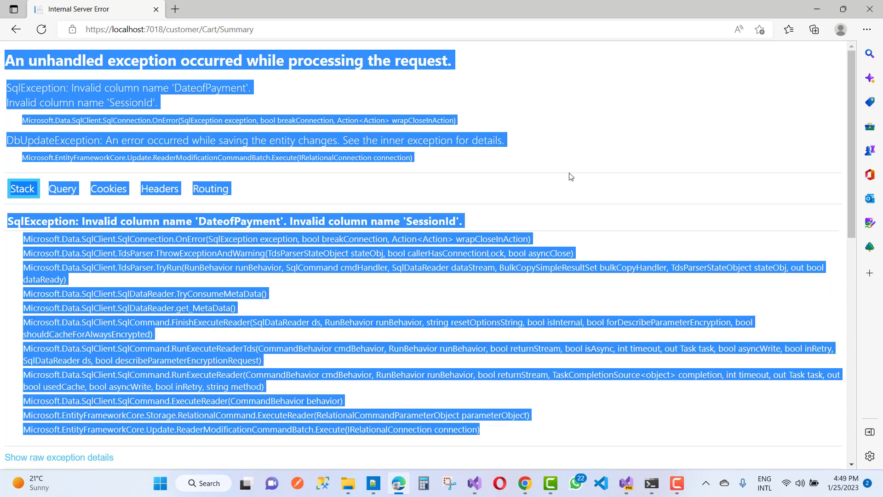
{"action": "left_click", "coordinate": [570, 176]}
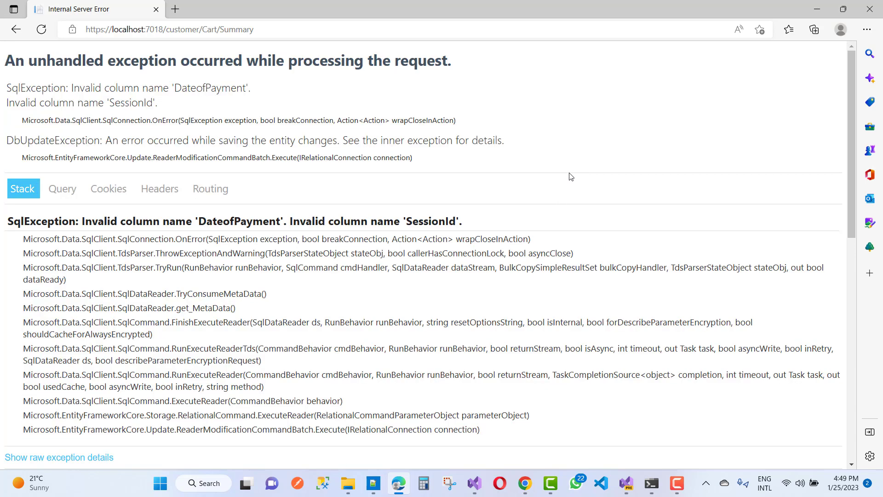